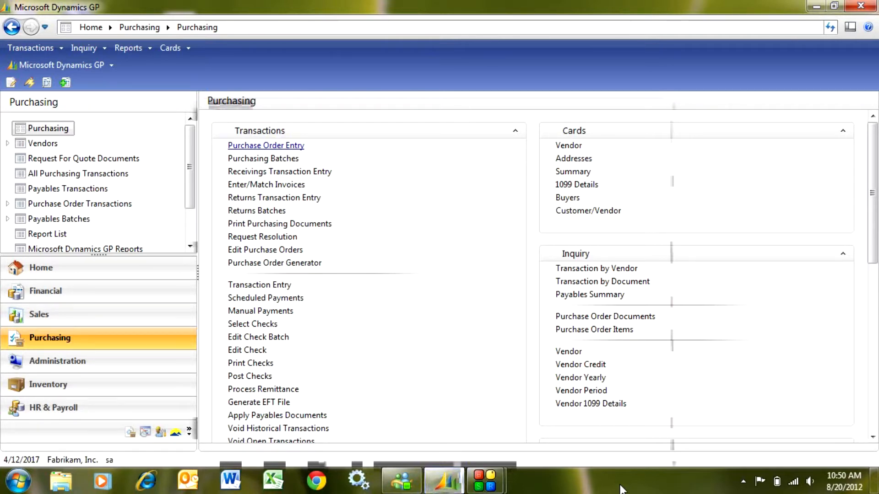
pyautogui.moveTo(90, 337)
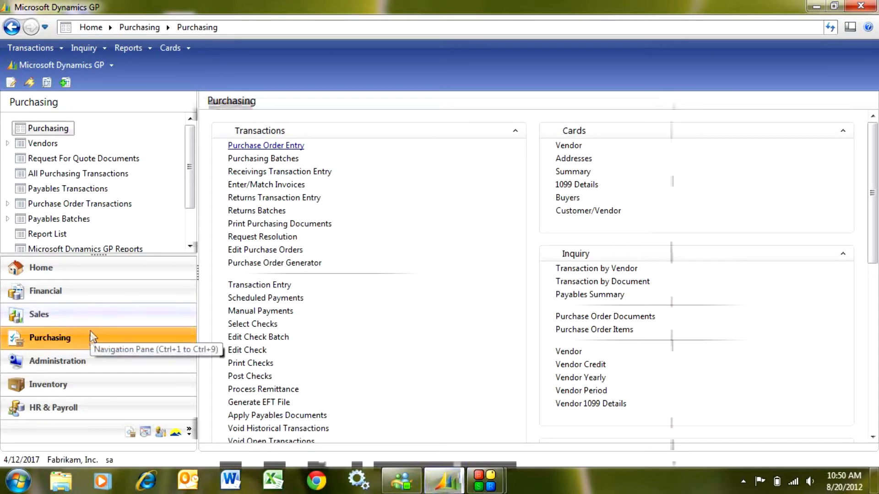
pyautogui.moveTo(272, 148)
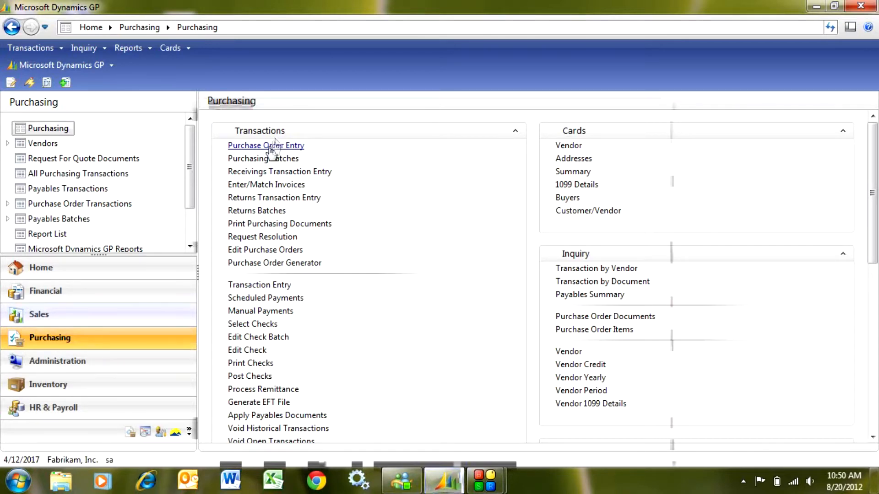
# Open Purchase Order Entry to create standard purchase order PO2137.
pyautogui.click(265, 145)
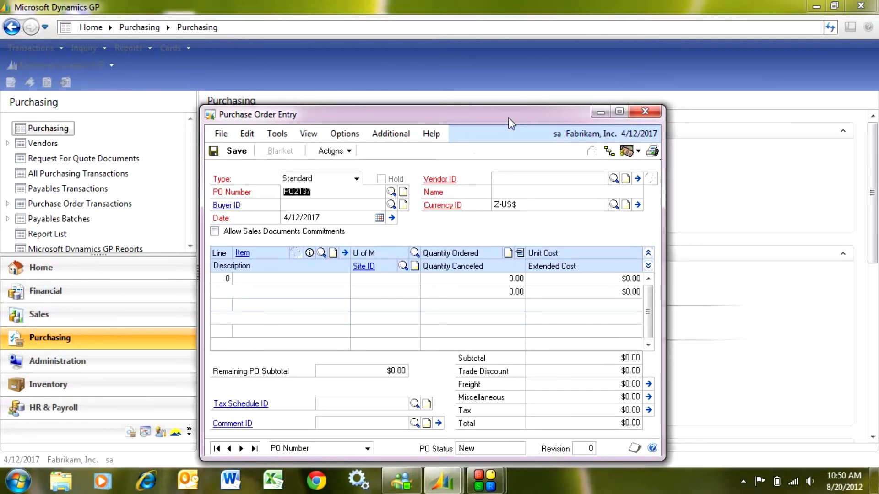
# Choose vendor ACETRAVE0001 (A Travel Company) from the Vendor ID lookup.
pyautogui.click(550, 178)
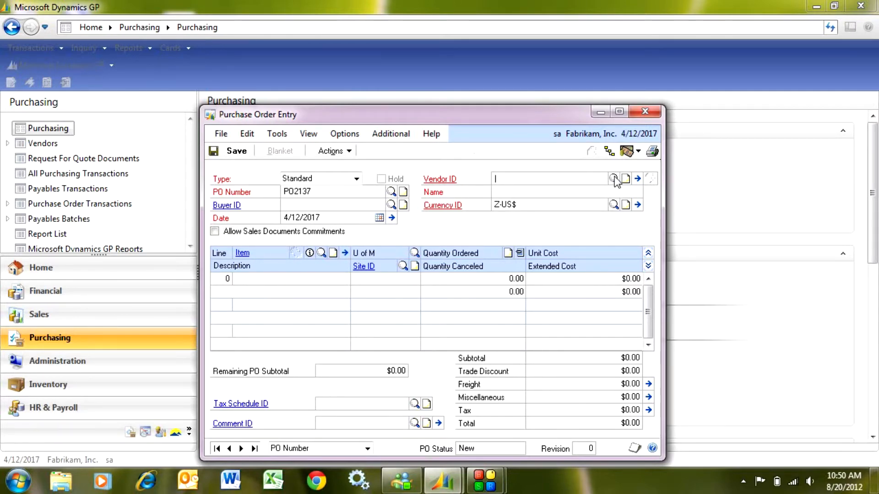
pyautogui.click(614, 178)
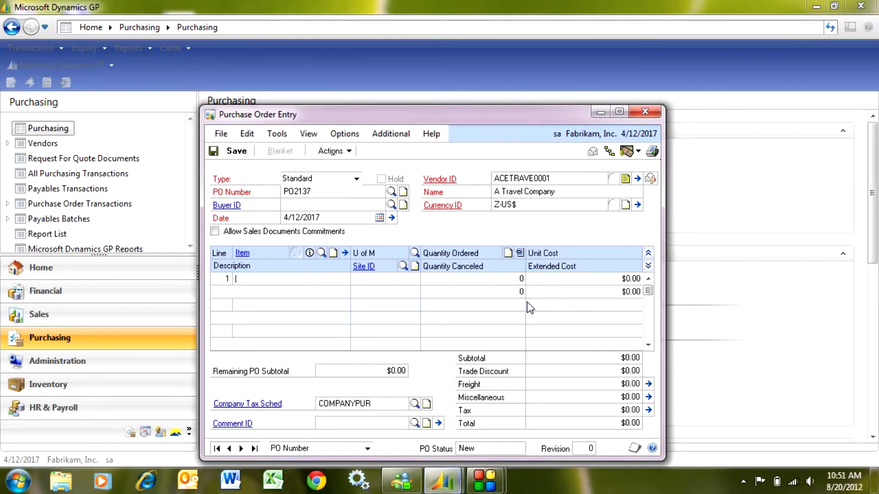
pyautogui.moveTo(319, 257)
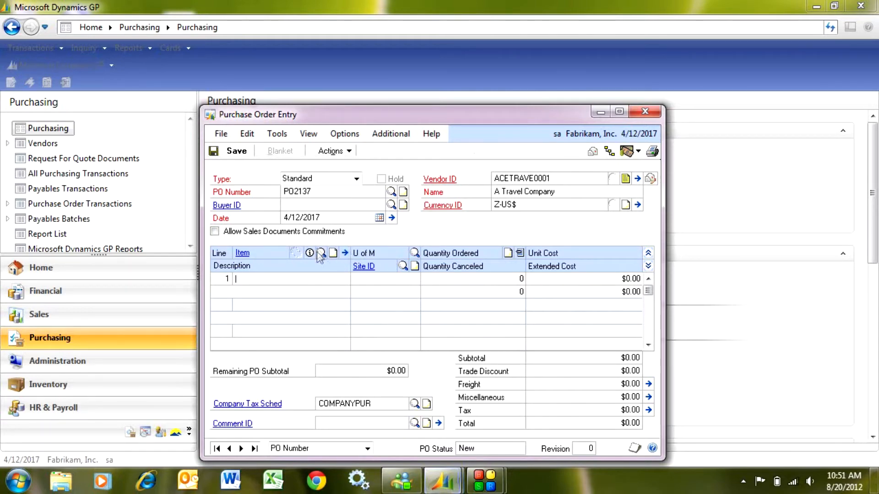
# Add item ACCS-CRD-12WH (Phone Cord - 12' White) with quantity 100 at $3.29.
pyautogui.click(321, 253)
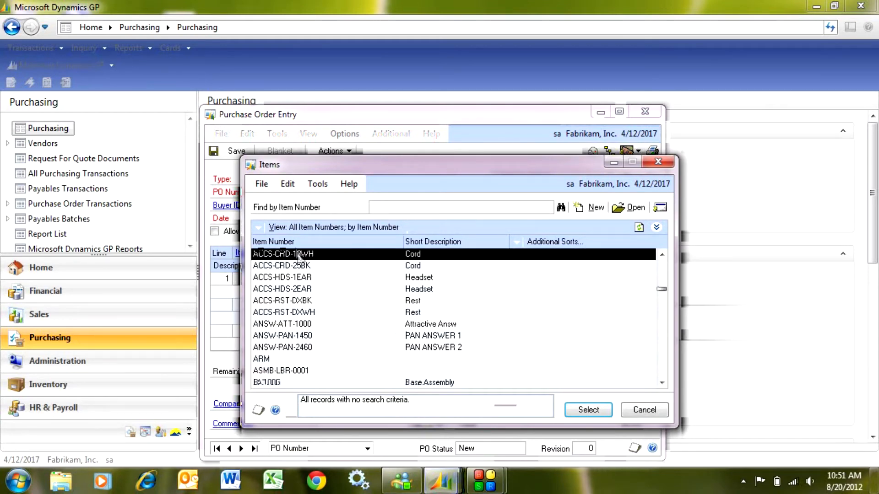
pyautogui.click(587, 410)
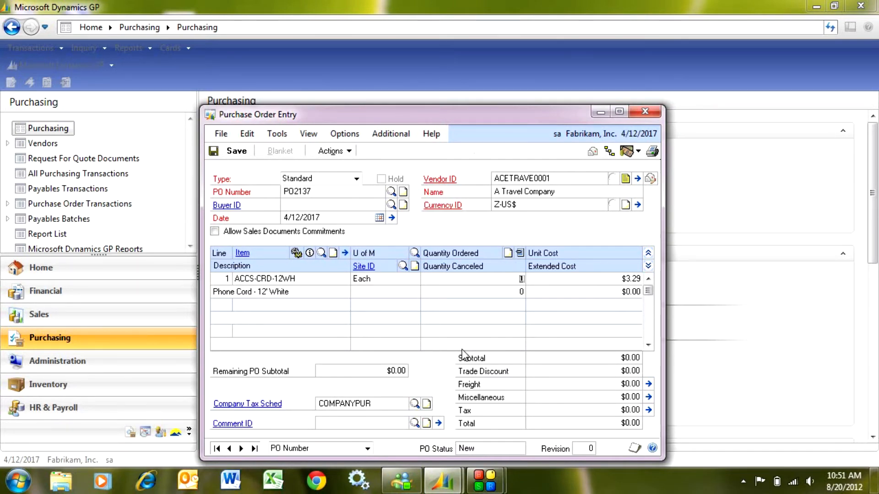
pyautogui.write('100')
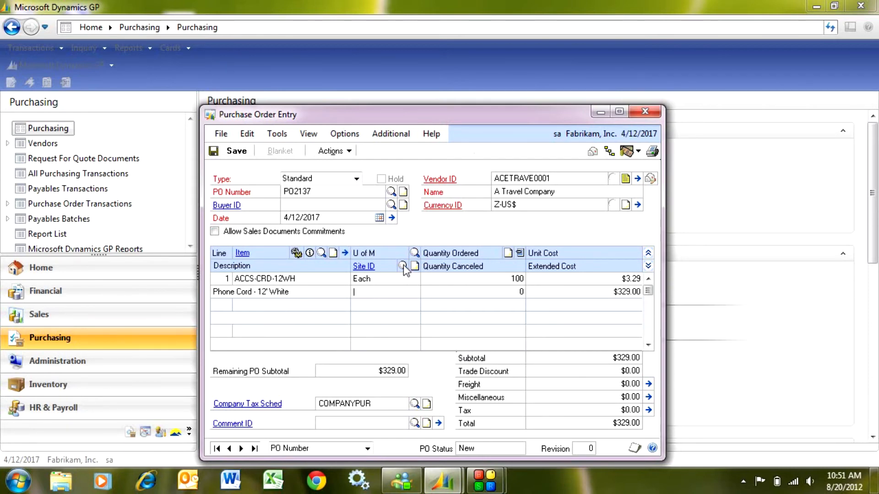
# Pick WAREHOUSE (Main Site) as the phone cord line's site.
pyautogui.click(403, 267)
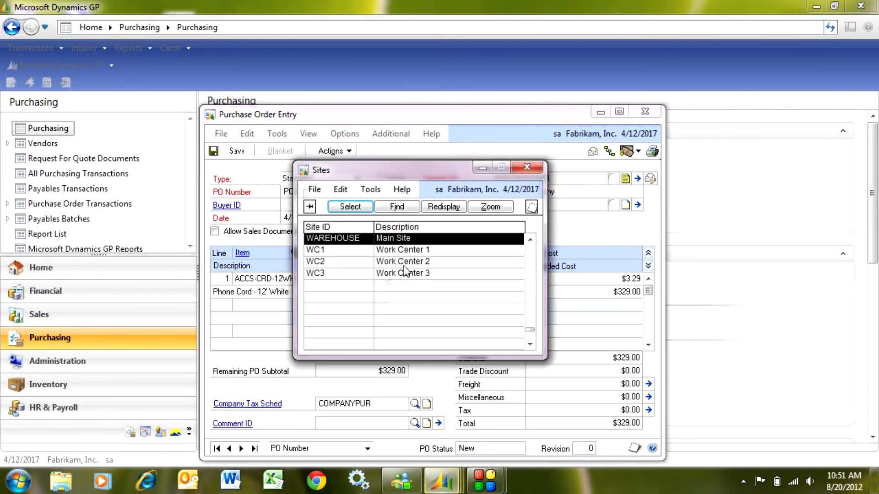
pyautogui.click(350, 207)
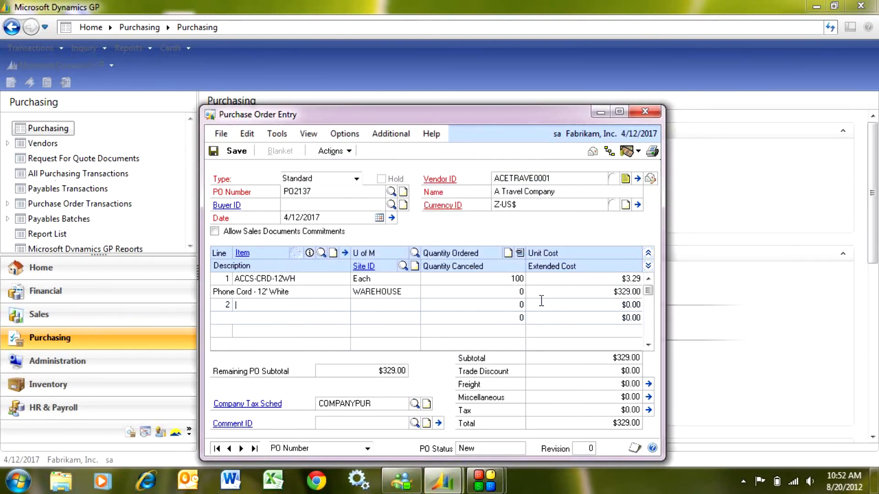
pyautogui.moveTo(818, 327)
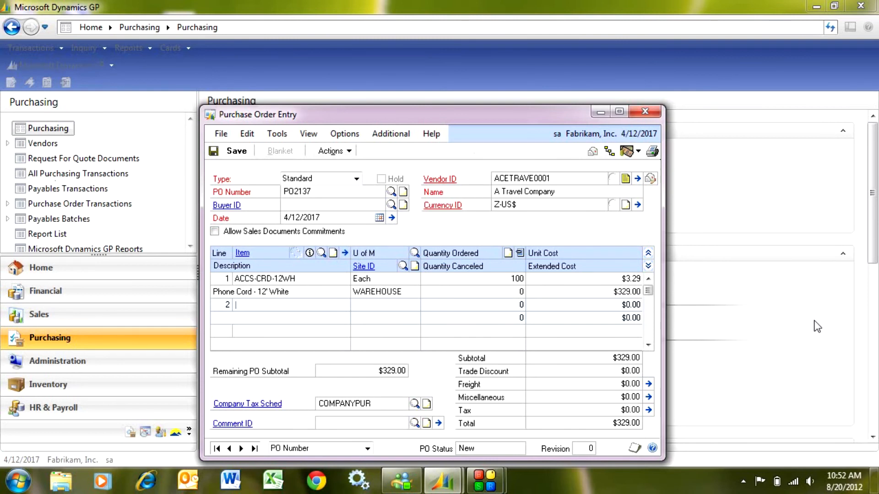
pyautogui.moveTo(652, 151)
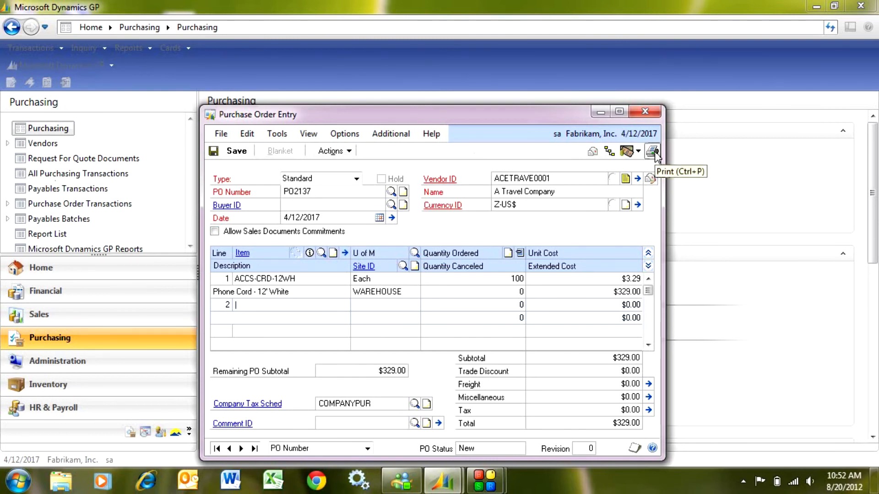
pyautogui.moveTo(593, 151)
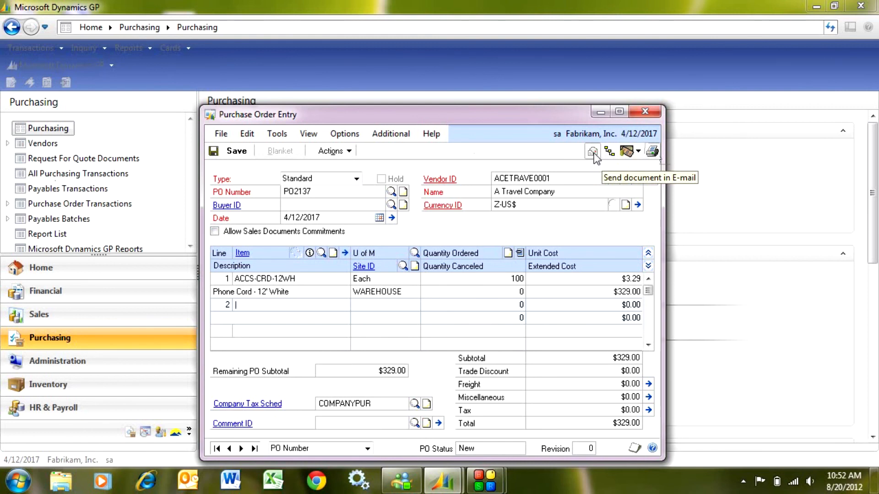